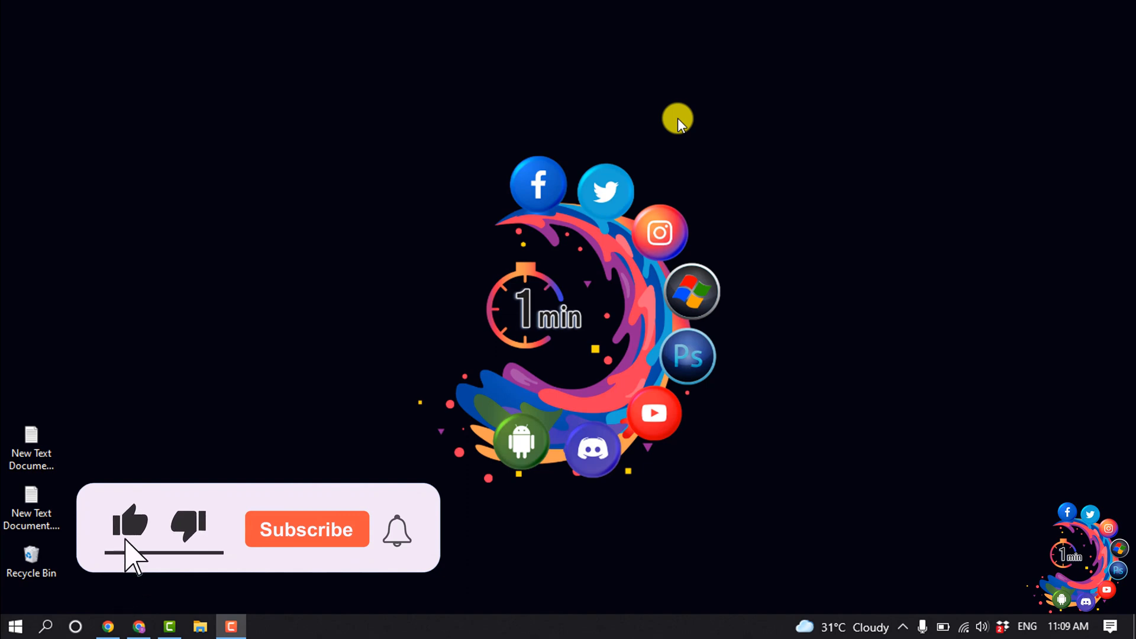
- Search Google for "shopify contact" and go to the Contact Us – Shopify result
left_click(306, 529)
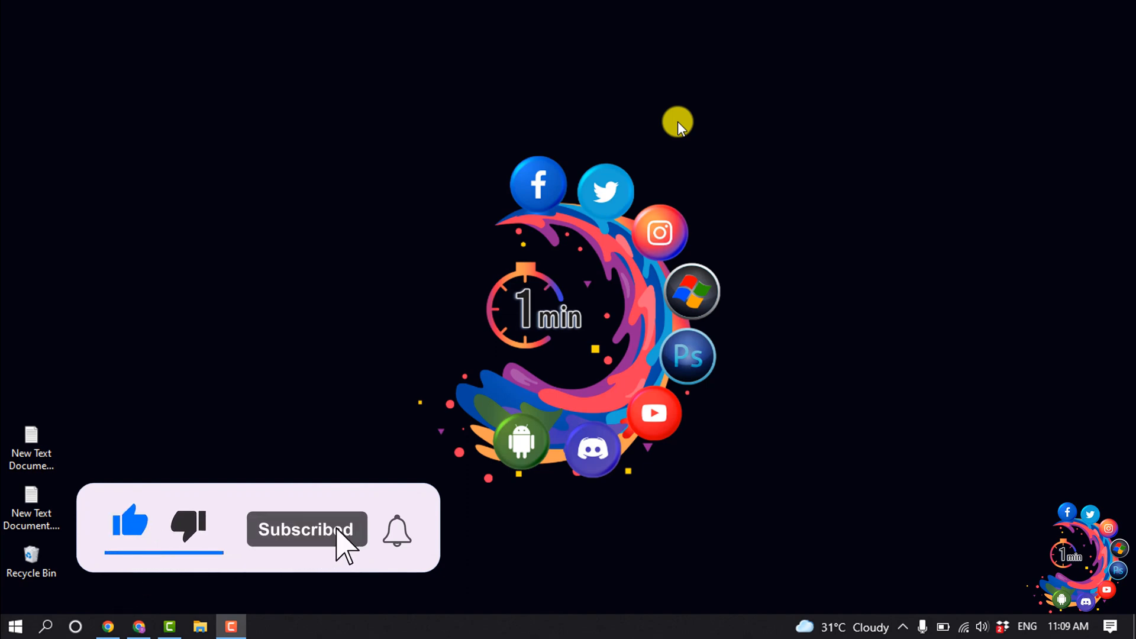
left_click(136, 627)
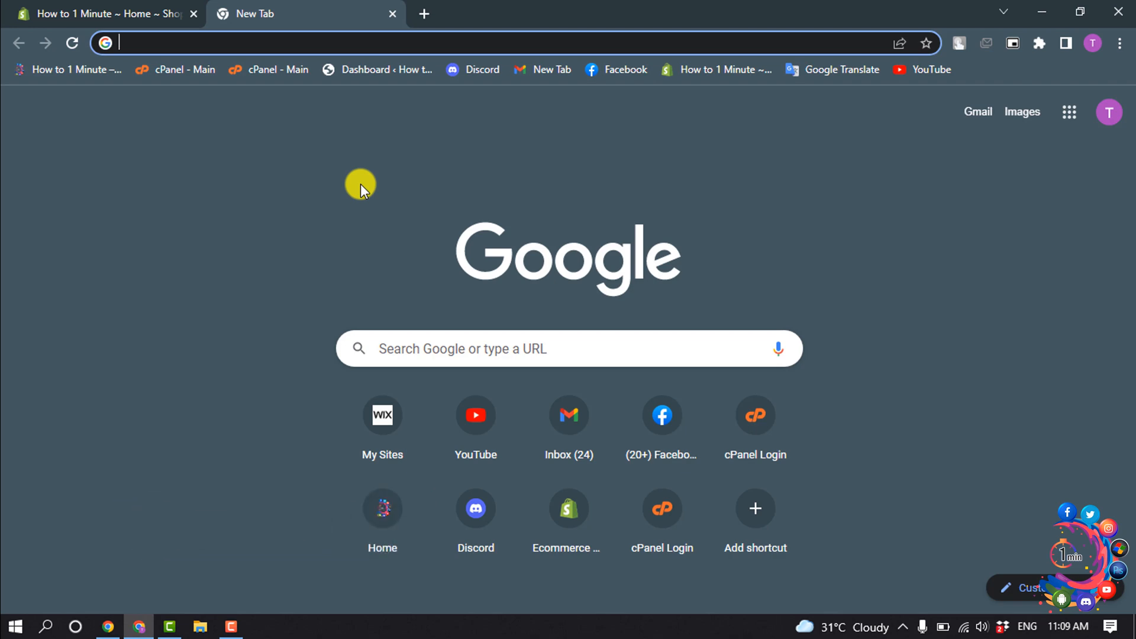
type("SHOPIFY")
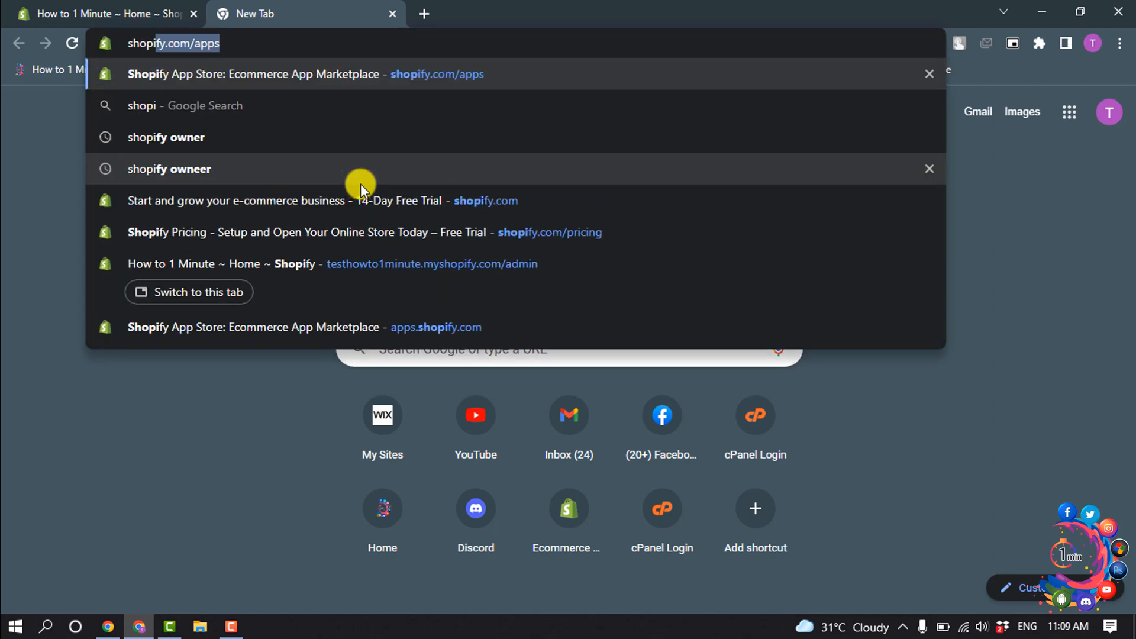
type("shopify contact")
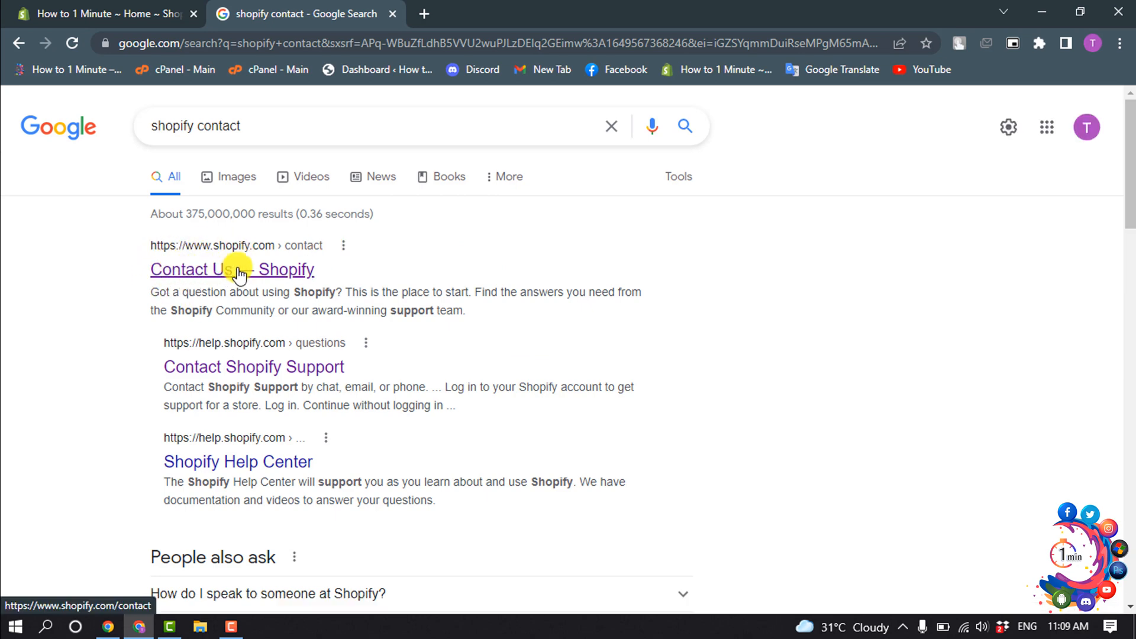
left_click(232, 270)
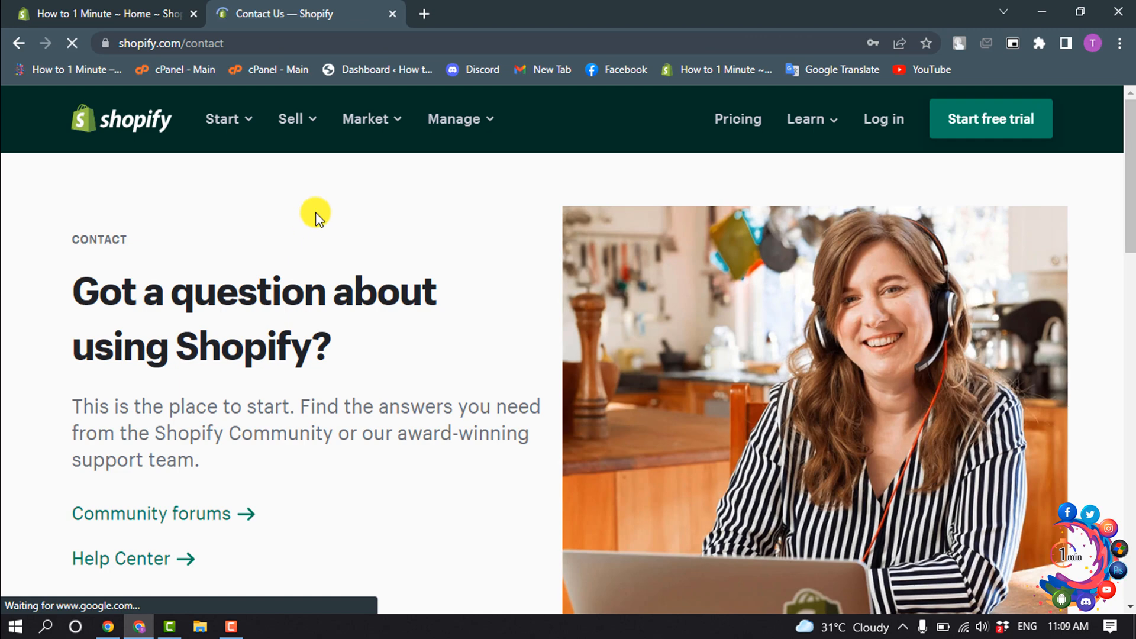
- Start the Contact support flow from the Shopify Contact page
scroll("down", 3)
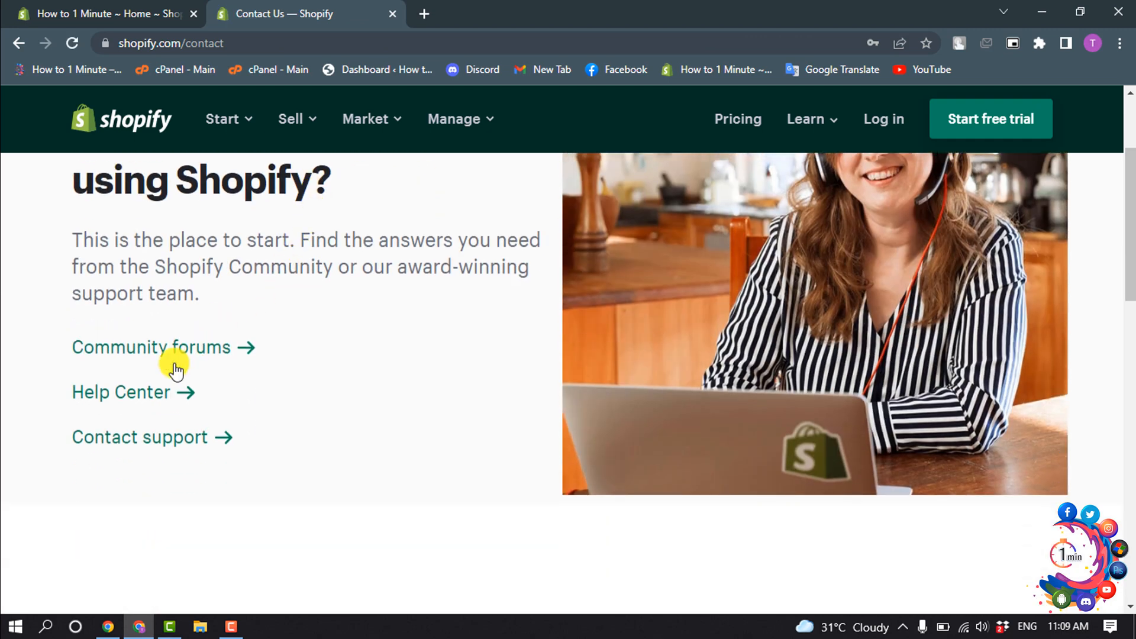
left_click(121, 391)
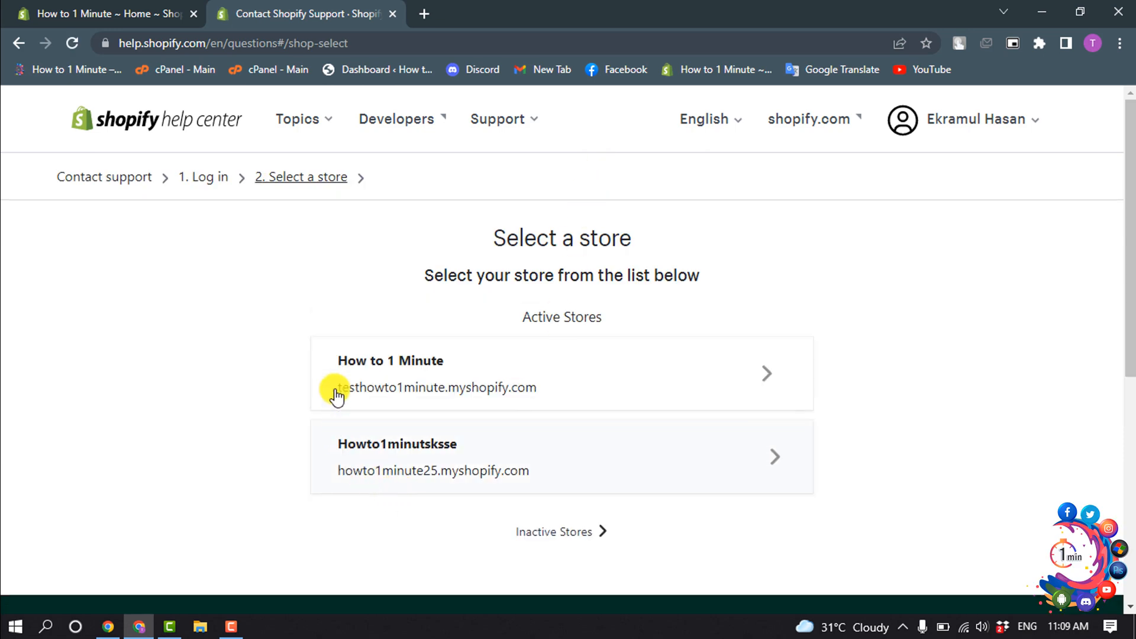
mouse_move(421, 307)
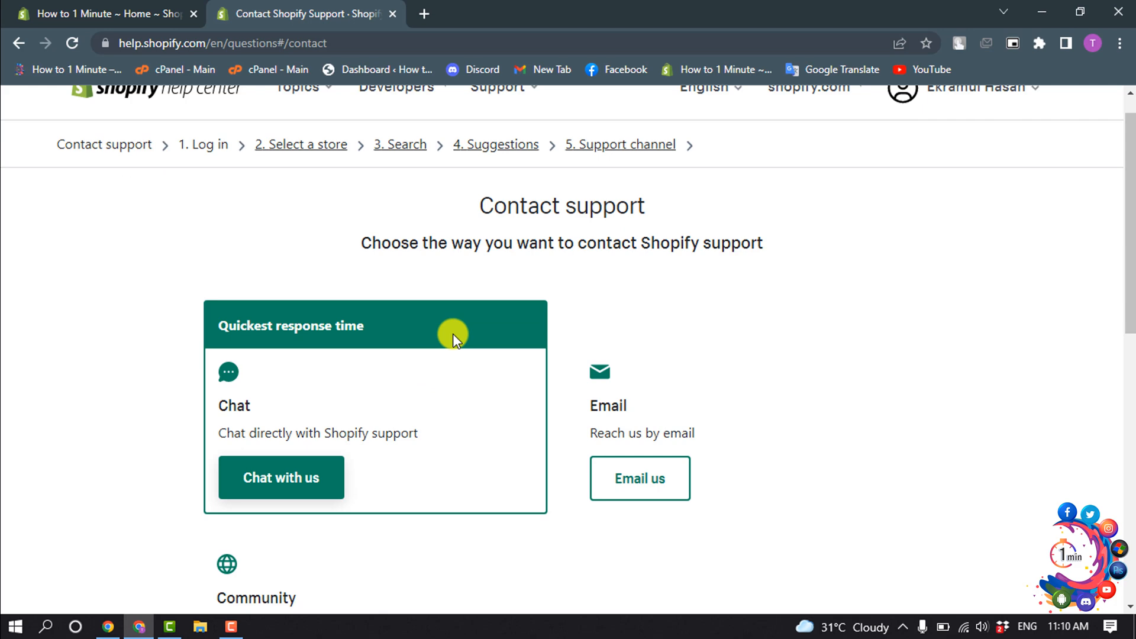
- Scroll the Contact support page down to the Phone callback option
scroll("down", 3)
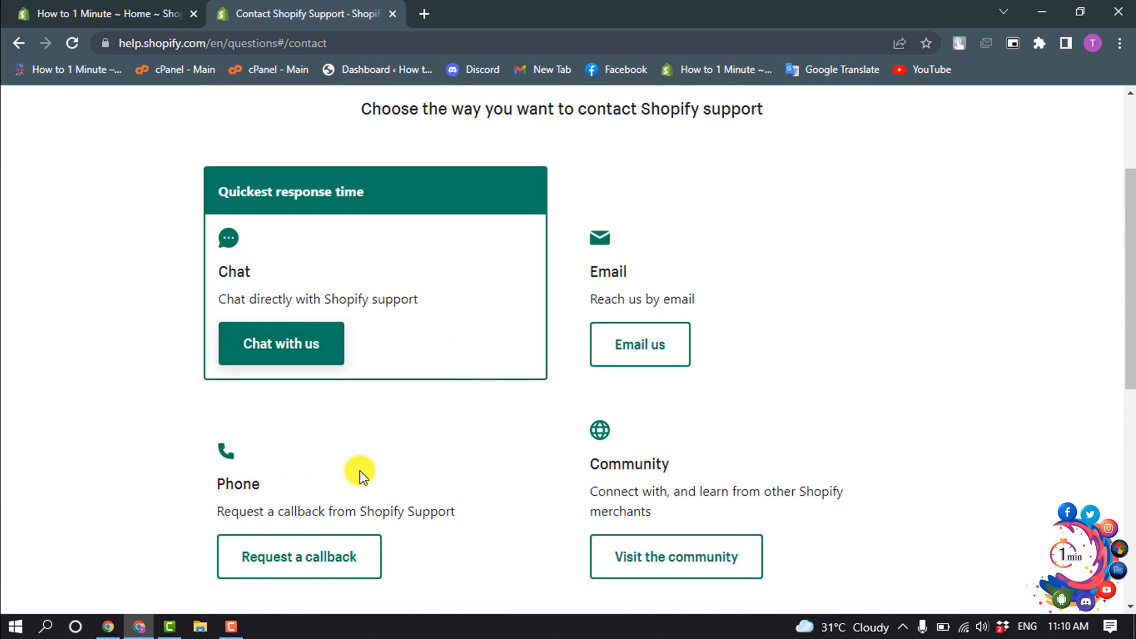
mouse_move(420, 292)
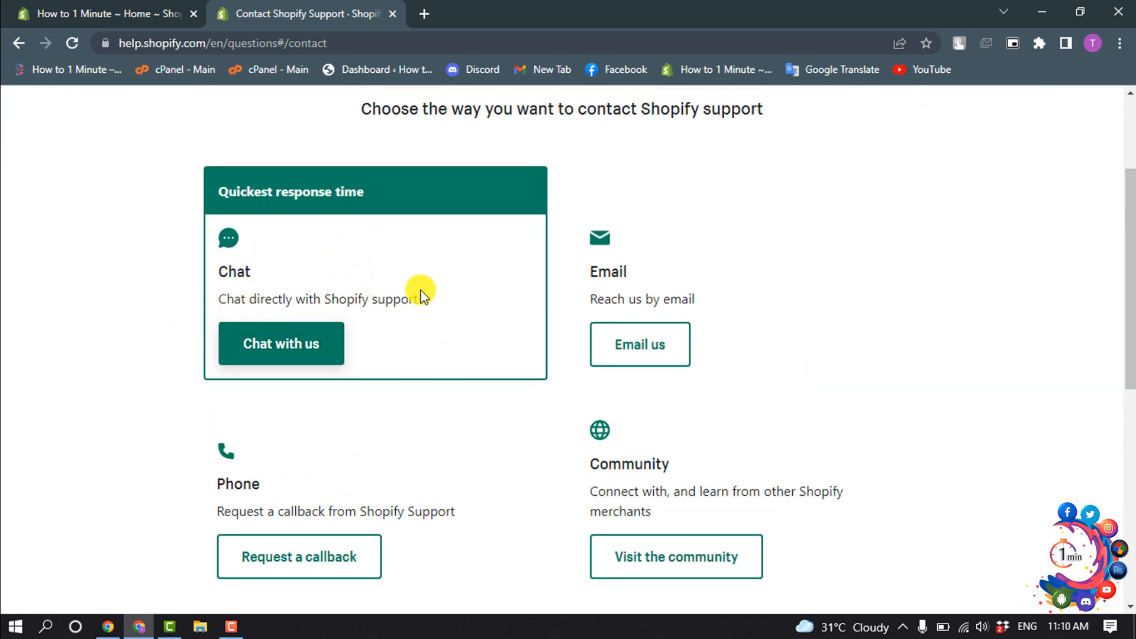
mouse_move(332, 452)
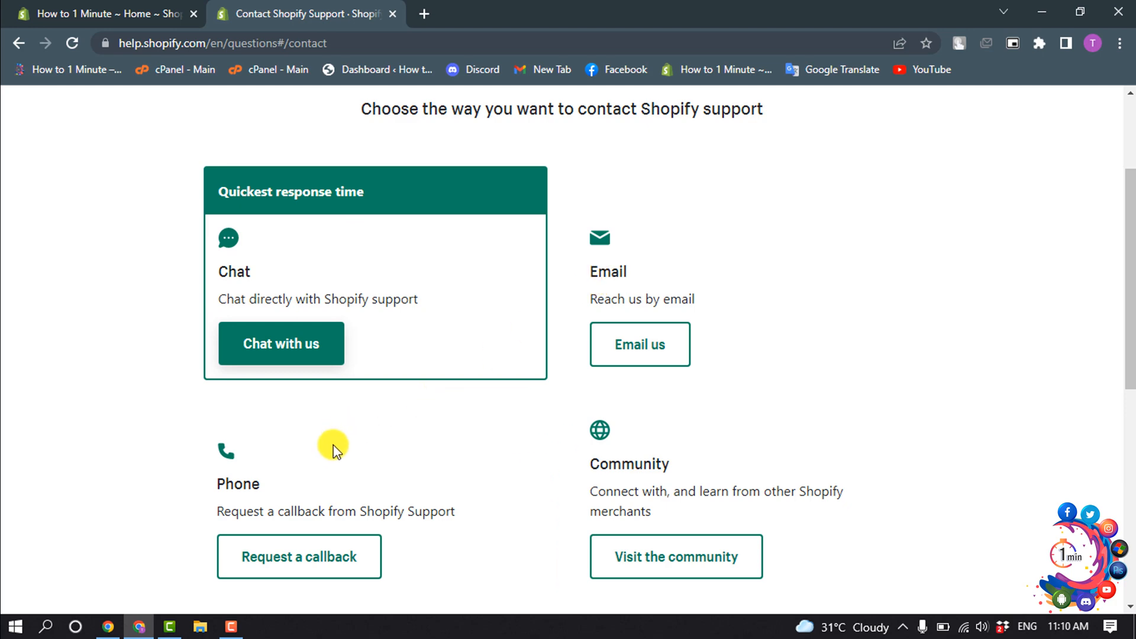
scroll("down", 3)
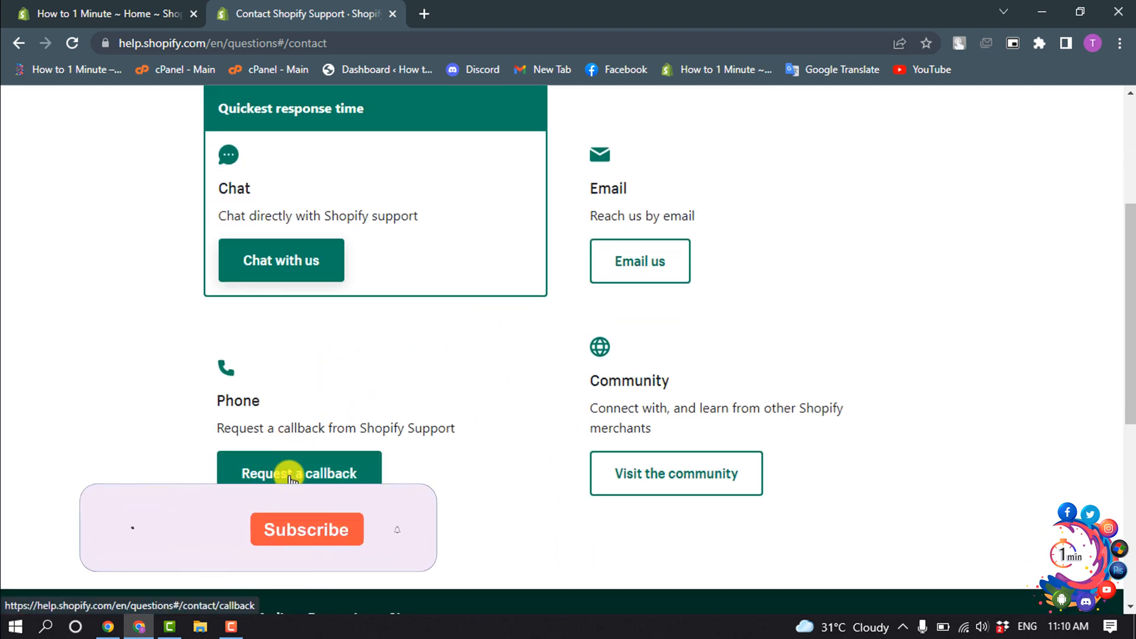
- Request a callback, keep the US country code, and pass the "I'm not a robot" check
left_click(290, 474)
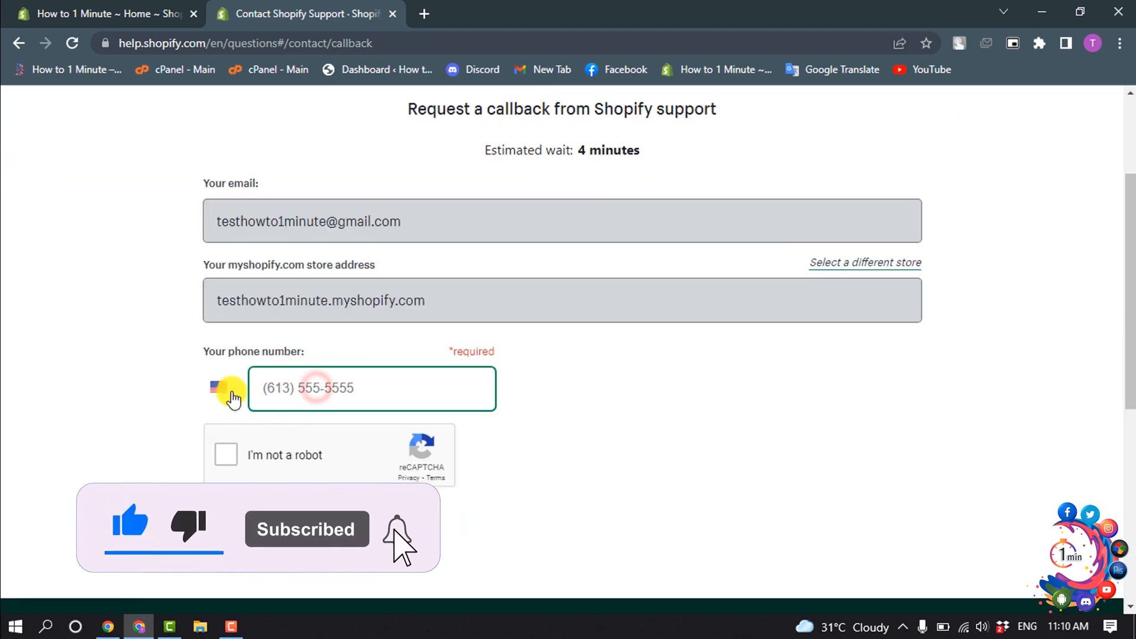
left_click(219, 388)
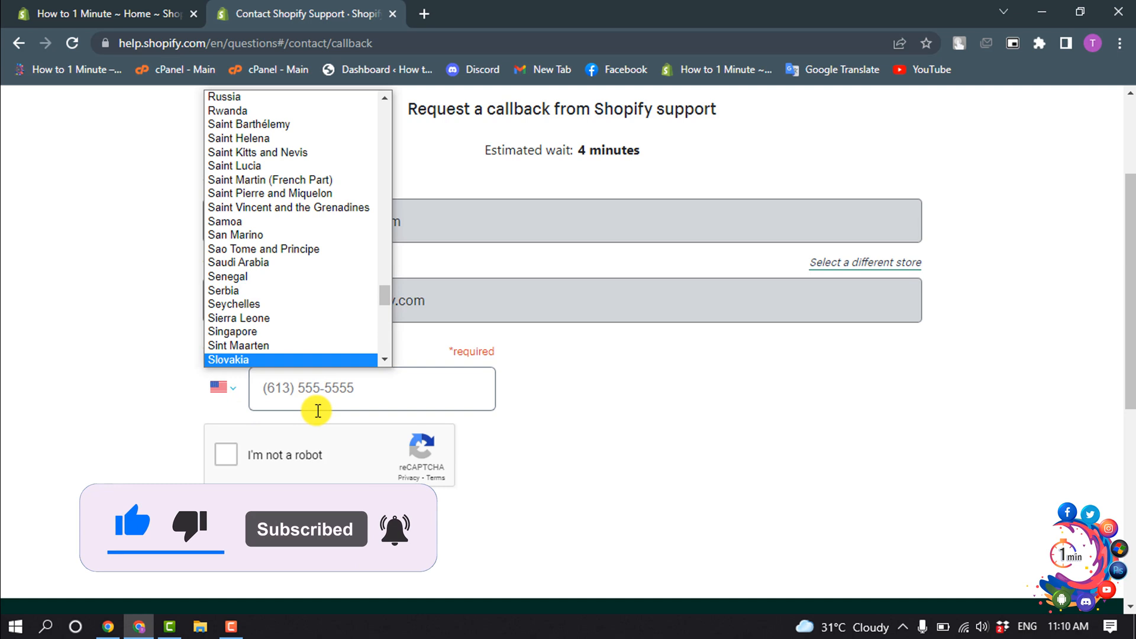
left_click(225, 459)
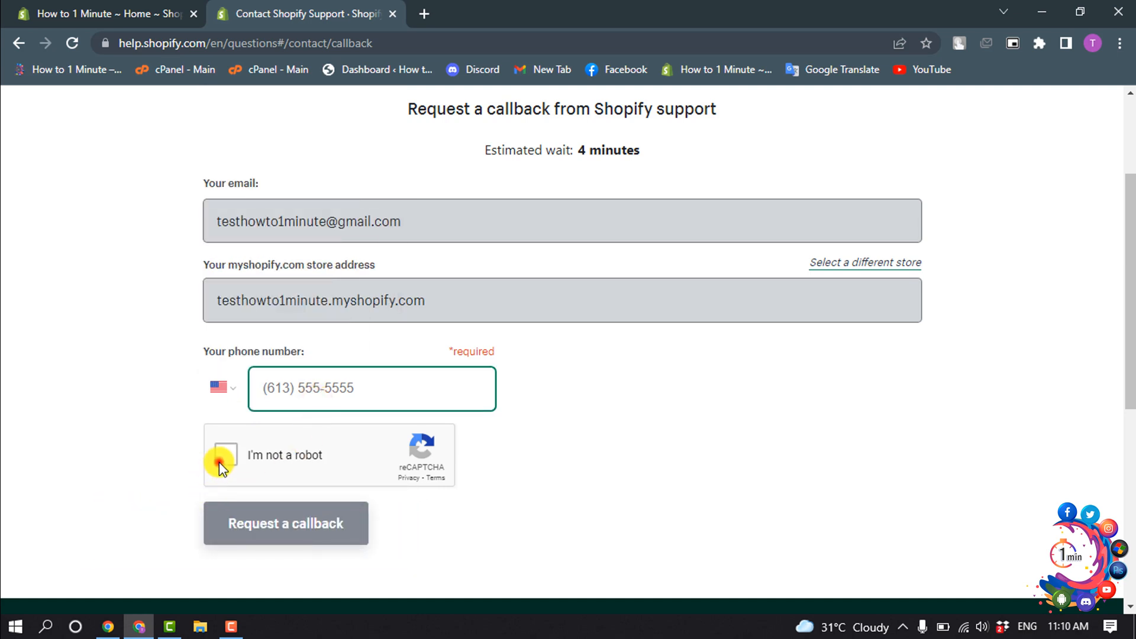
left_click(229, 454)
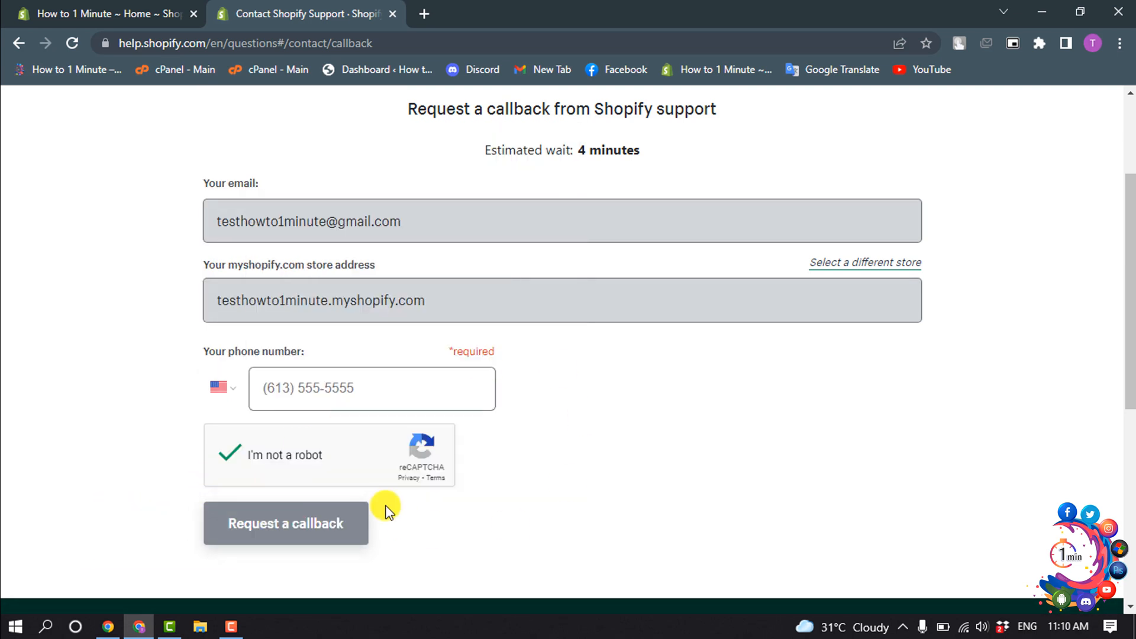